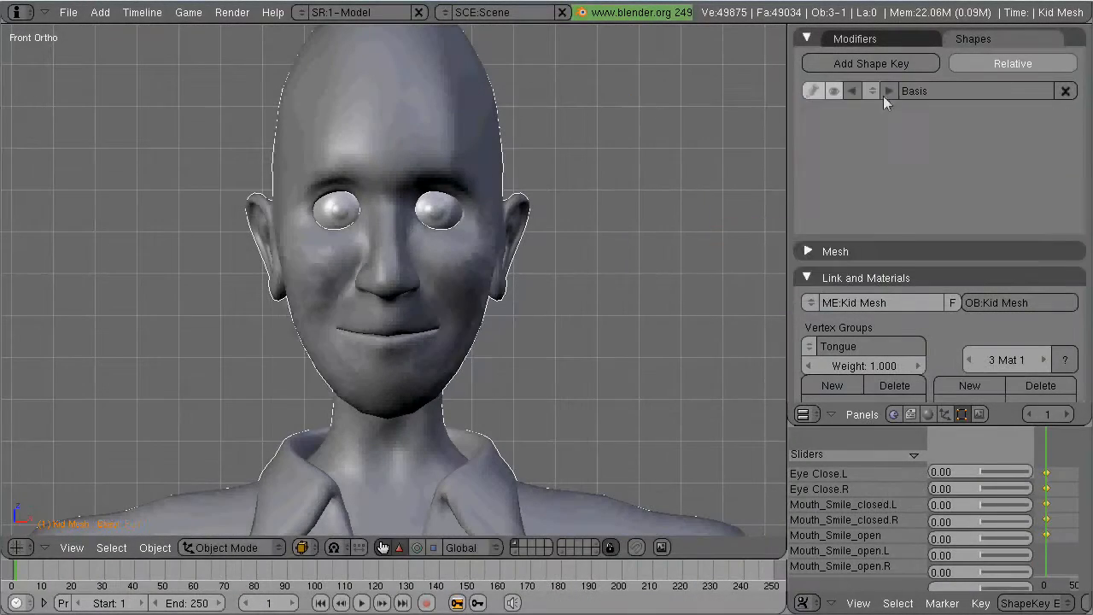
Add the Brow Scowl.R shape key and lower the brow vertices into a scowl.
left_click(889, 91)
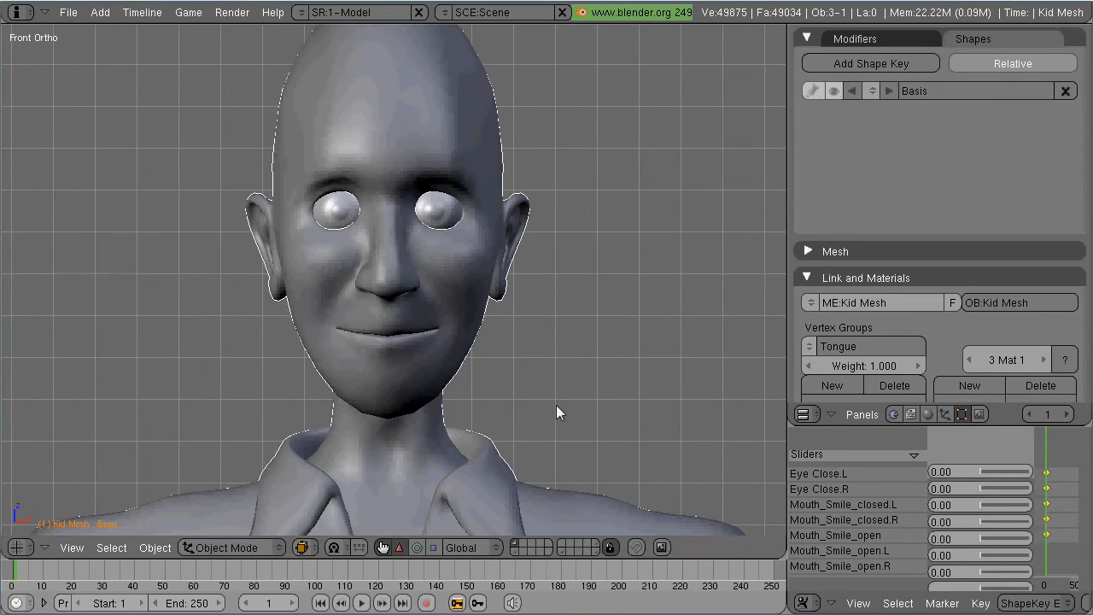
left_click(870, 62)
type("Brow Scowl.R")
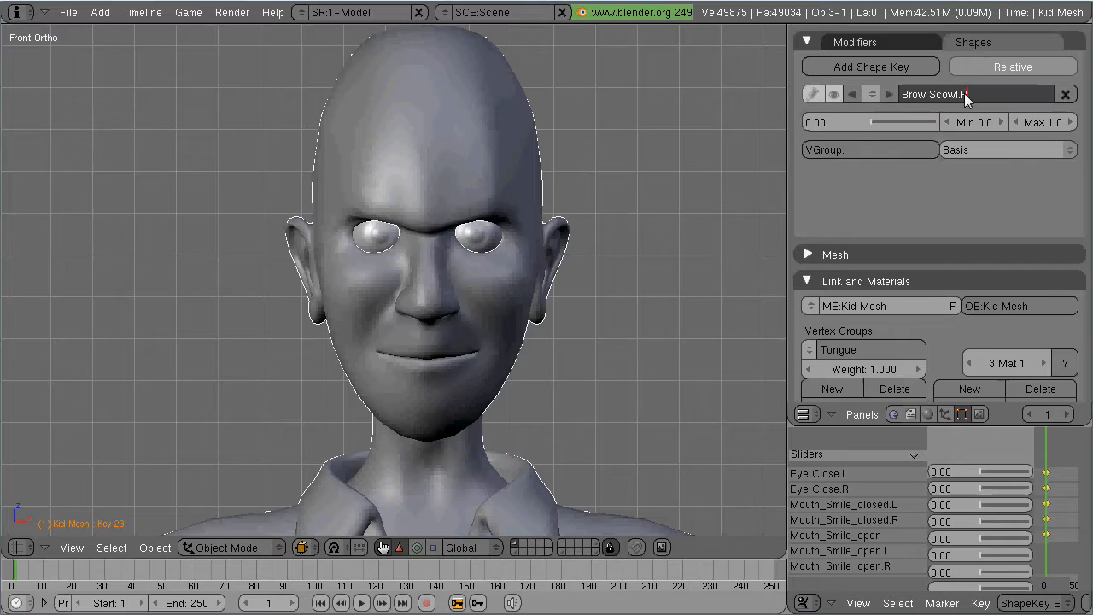
Step back through the shape keys to the neutral Basis key.
left_click(851, 94)
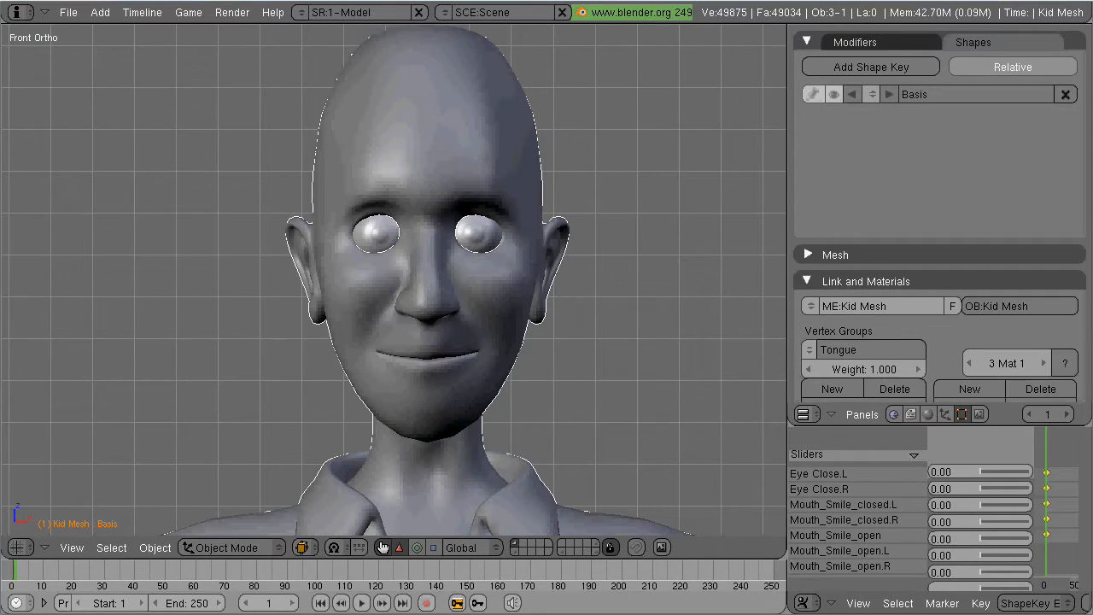
mouse_move(721, 239)
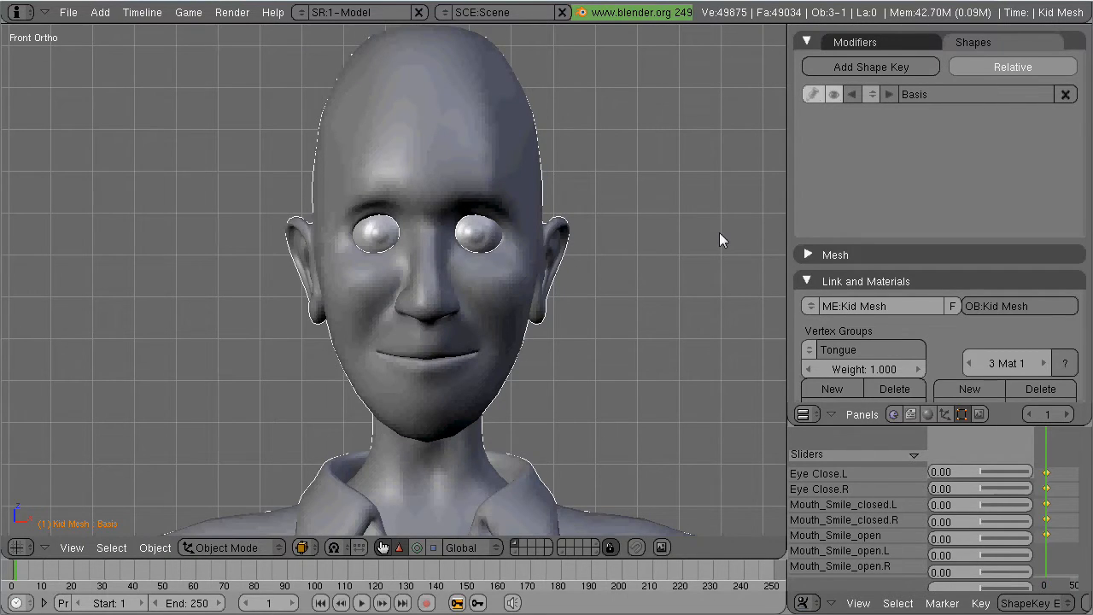
mouse_move(386, 347)
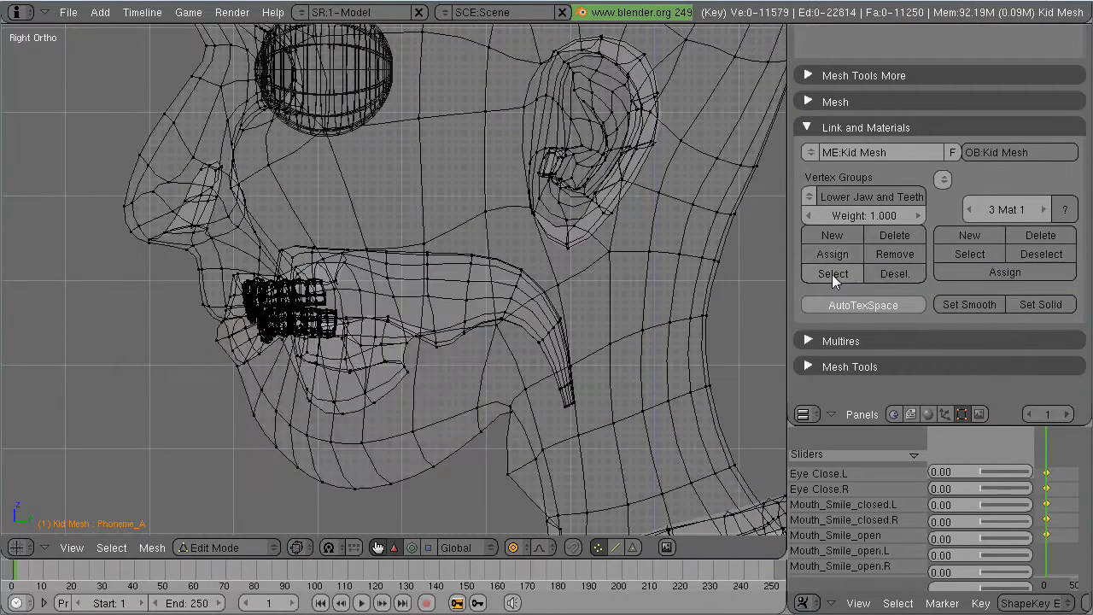
Select the Lower Jaw and Teeth vertex group on the new Phoneme_A key.
left_click(832, 273)
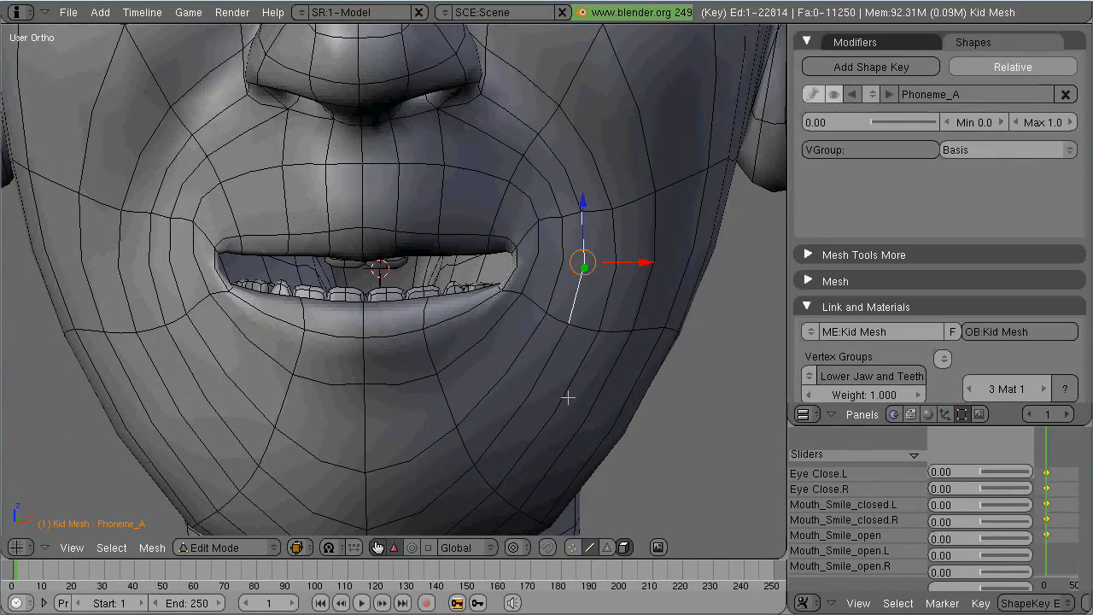
Drag the Phoneme_A mouth corner inward for a rounder opening.
left_click_drag(581, 263, 555, 284)
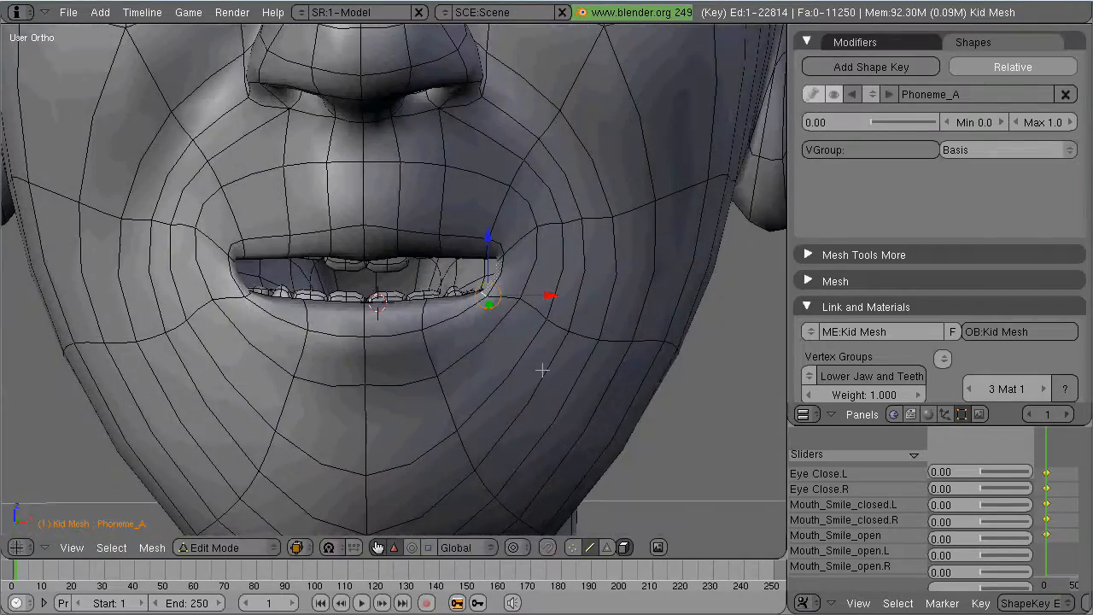
scroll("down", 3)
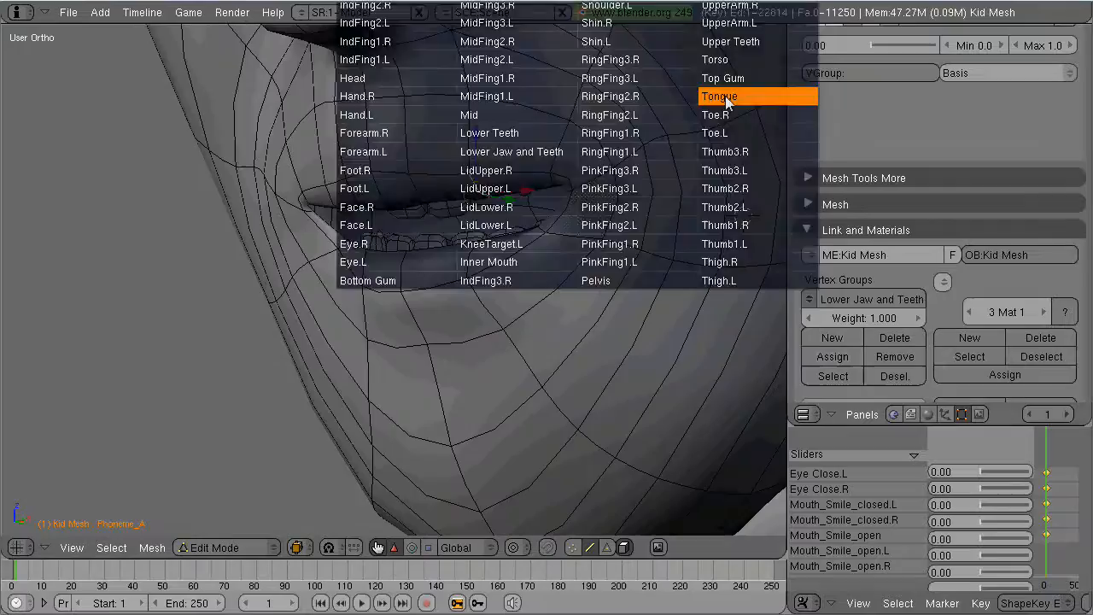
Pick the Tongue vertex group and return to the Basis shape in Object Mode.
left_click(718, 96)
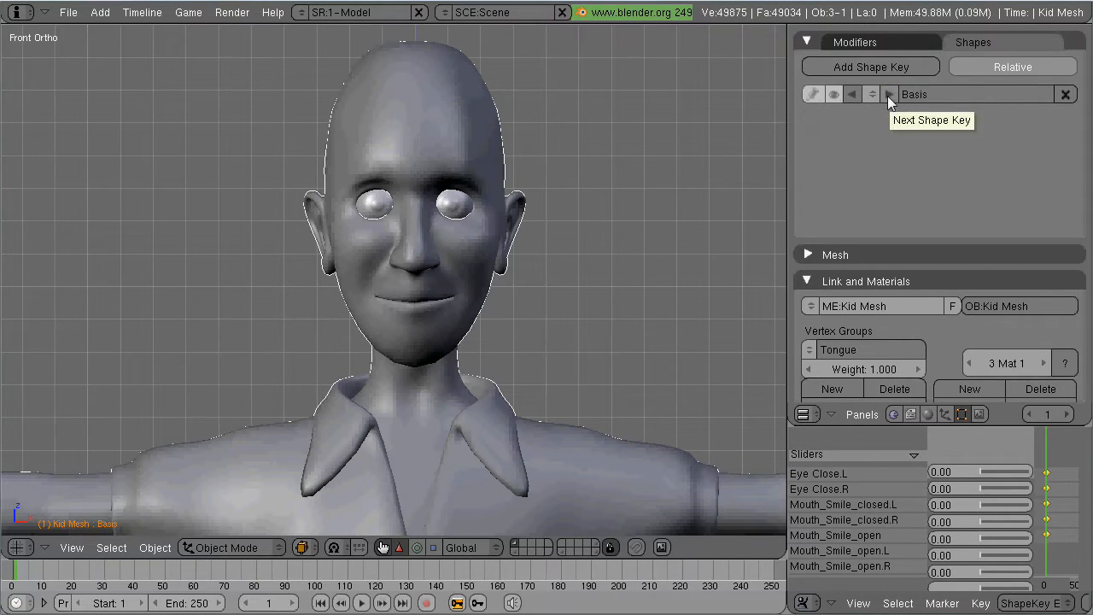
On Phoneme_E, pull the mouth corner outward, reselect jaw vertices, then choose the Tongue group.
left_click(888, 94)
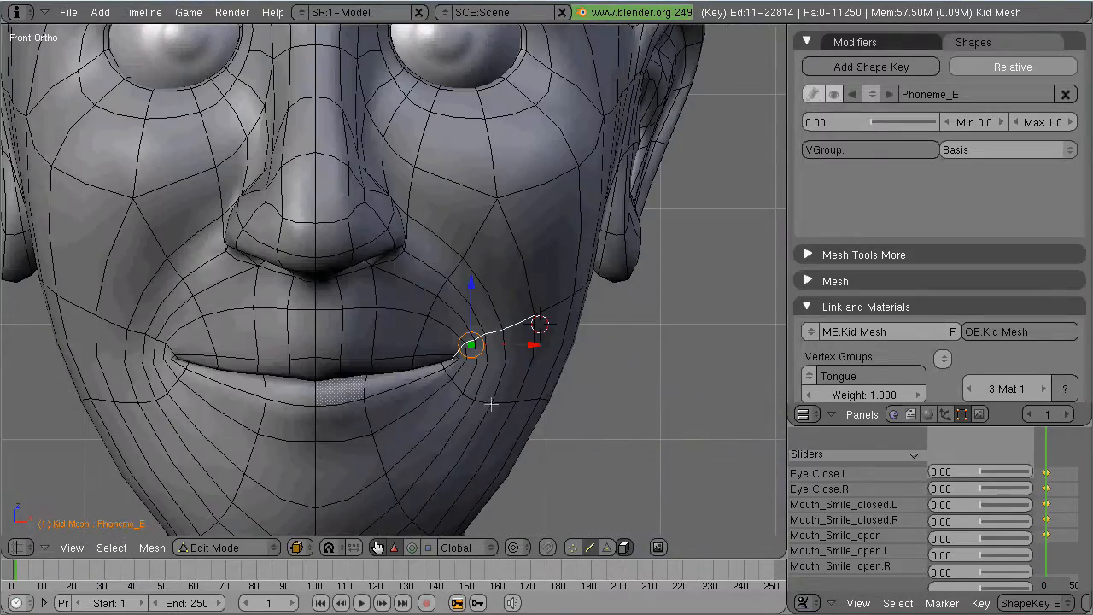
left_click_drag(470, 346, 538, 324)
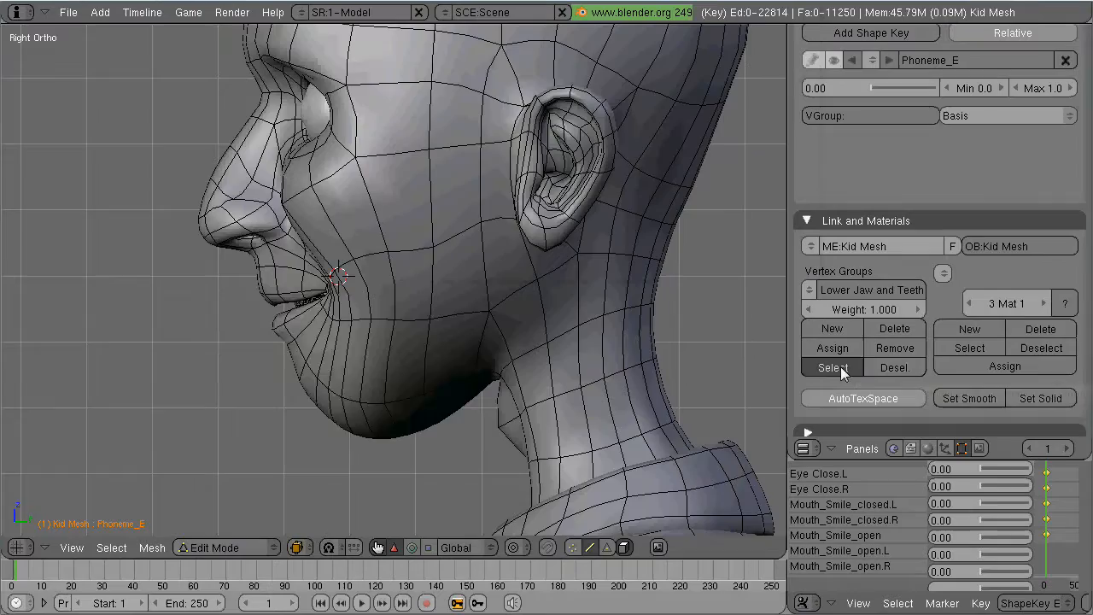
left_click(831, 367)
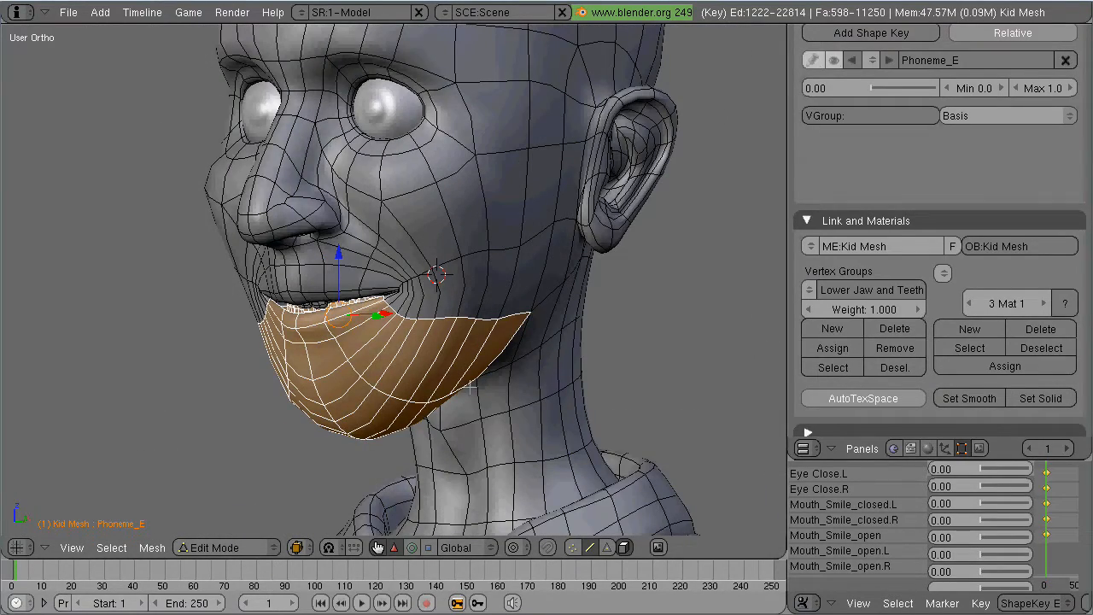
key("KP_3")
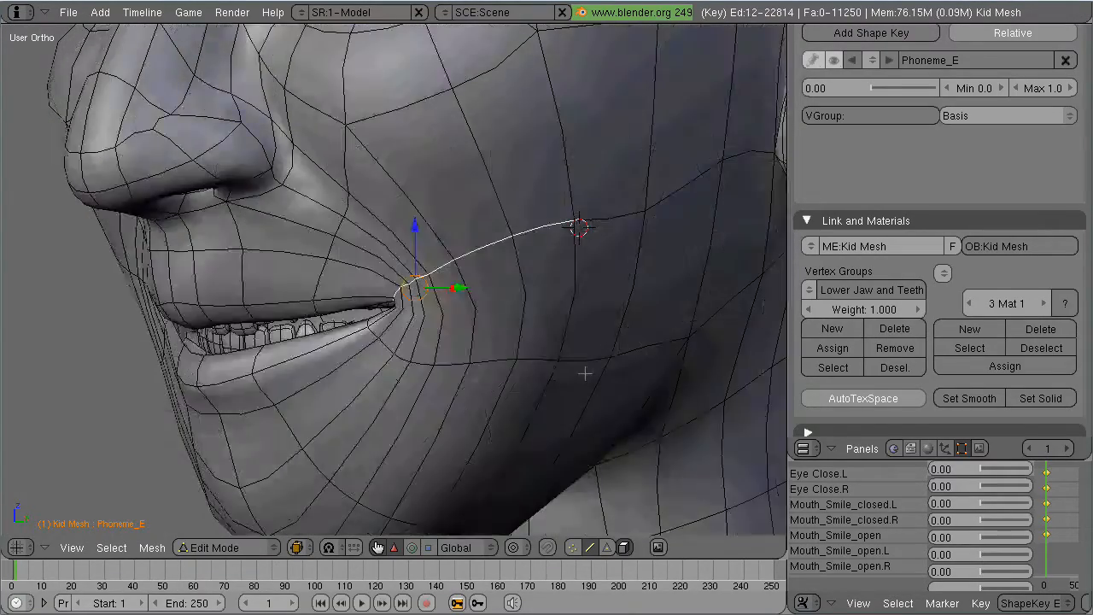
left_click(329, 547)
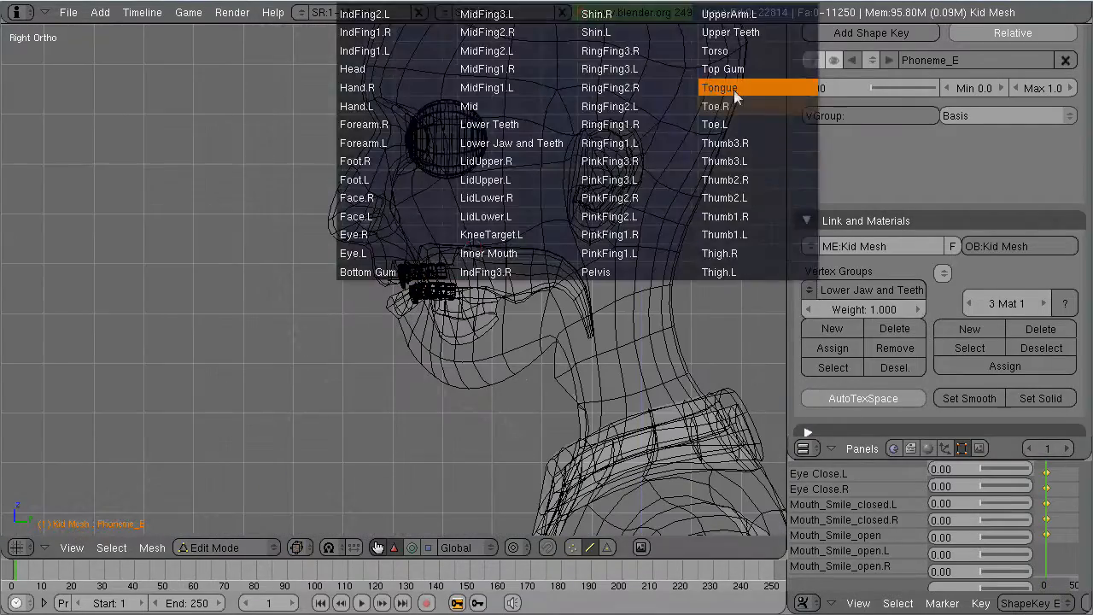
left_click(720, 87)
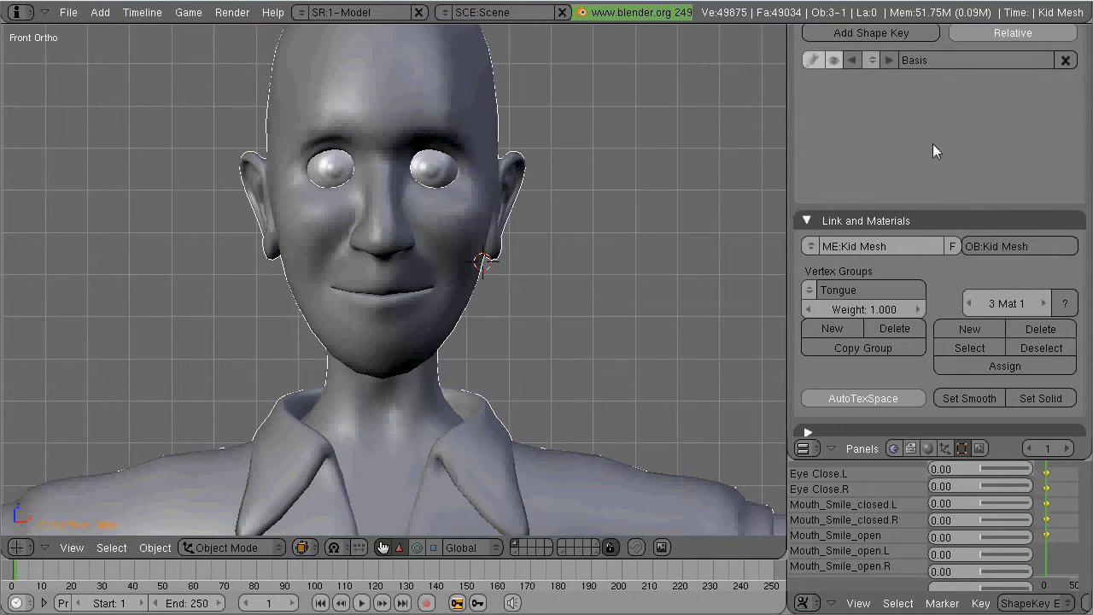
Leave Edit Mode and make Mouth Open the active shape key.
key("Tab")
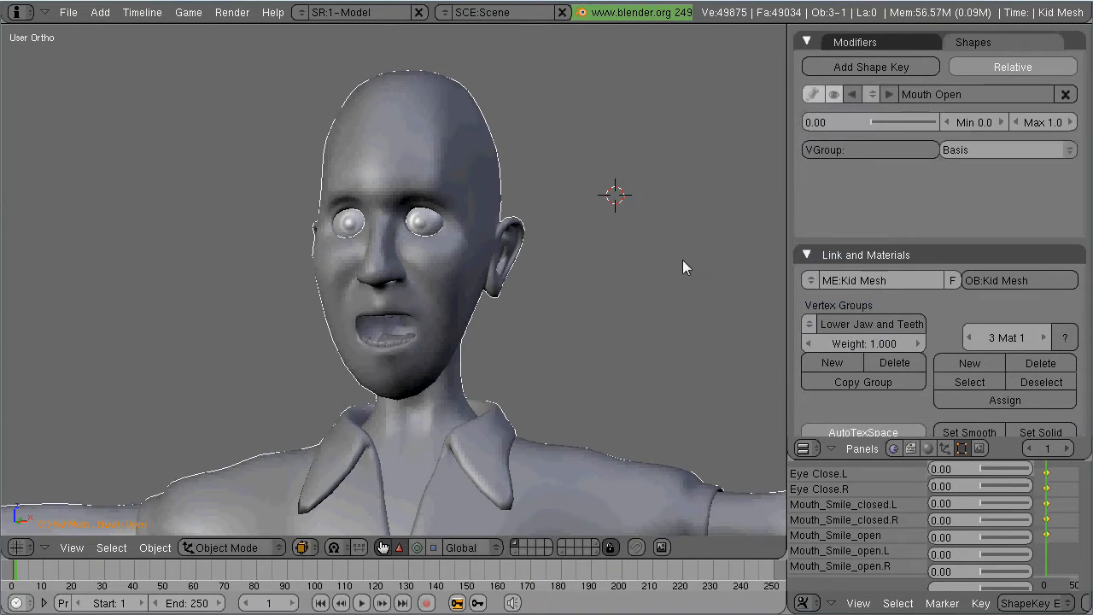
Return to Basis and drag the Mouth_Pucker slider up to 0.75.
left_click(888, 94)
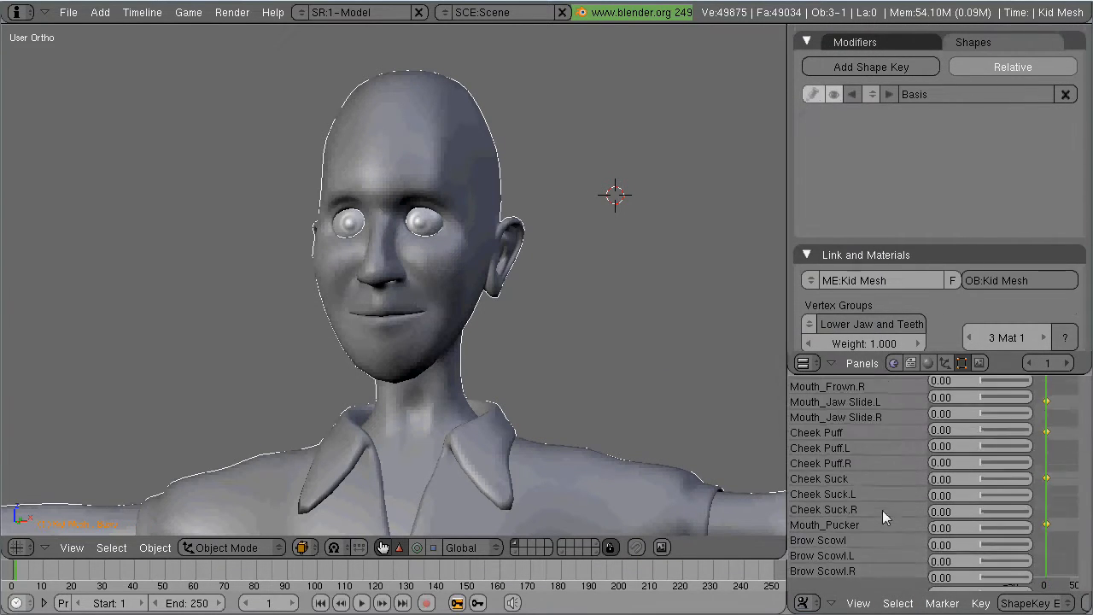
left_click_drag(980, 528, 1024, 528)
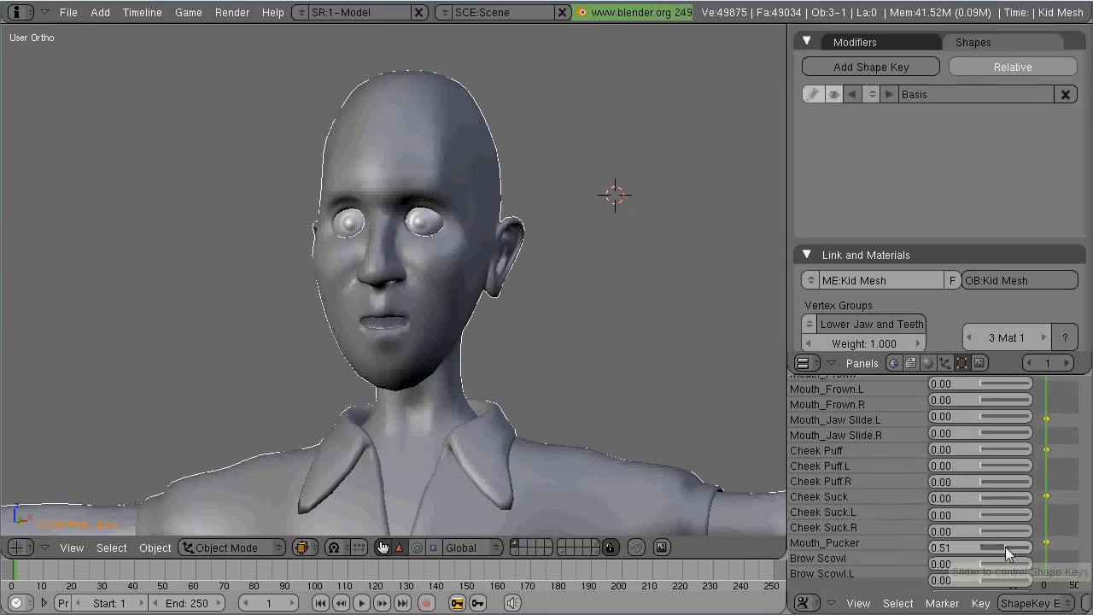
left_click_drag(982, 548, 1021, 547)
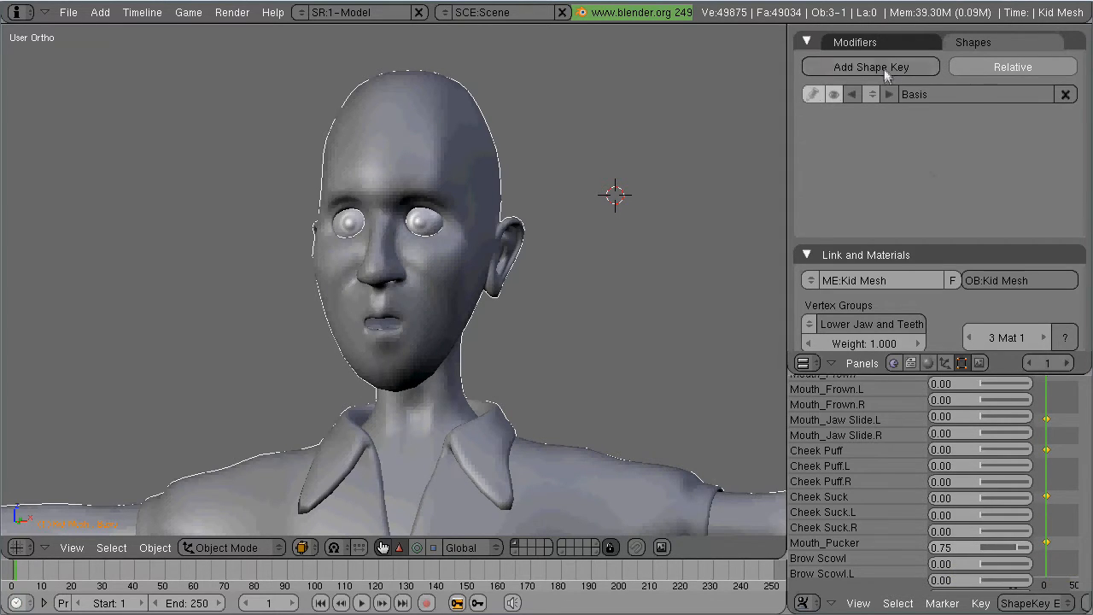
Add a shape key named Phoneme_O and make it the active key.
left_click(870, 66)
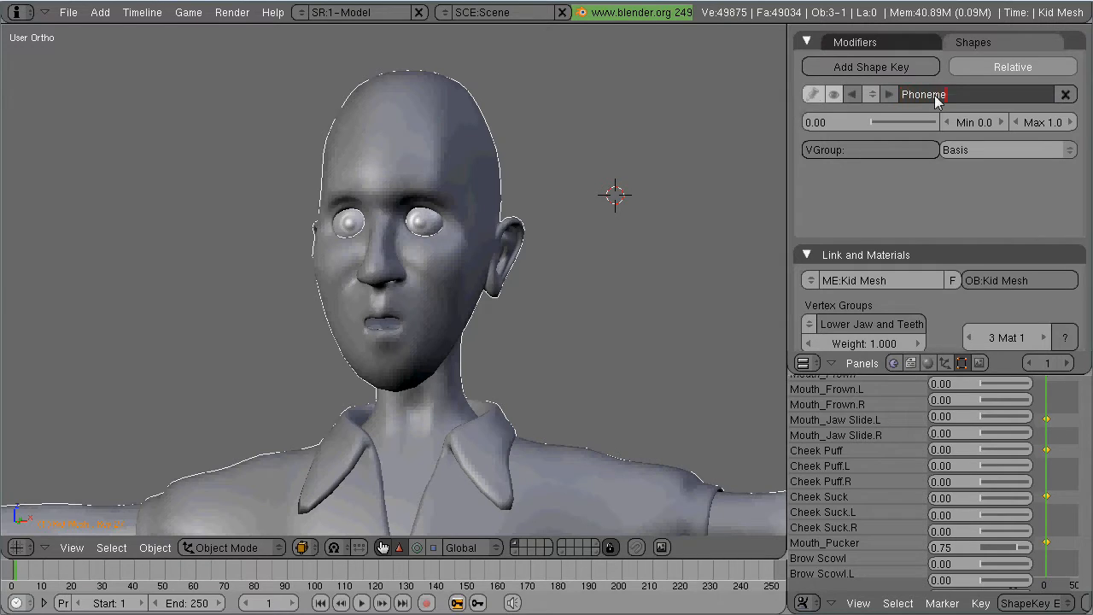
left_click(923, 94)
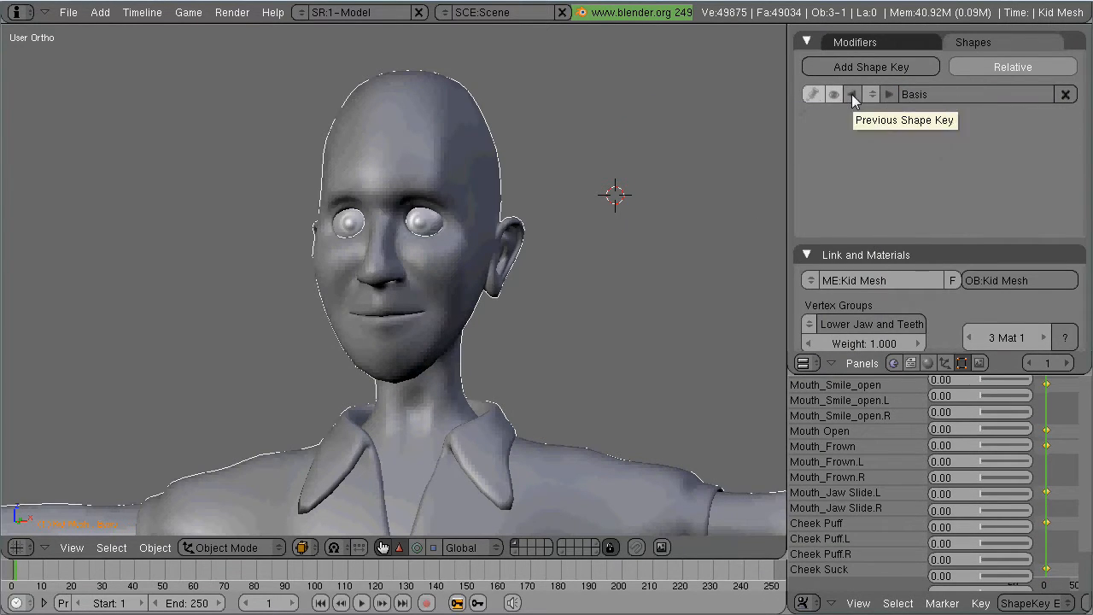
left_click(852, 94)
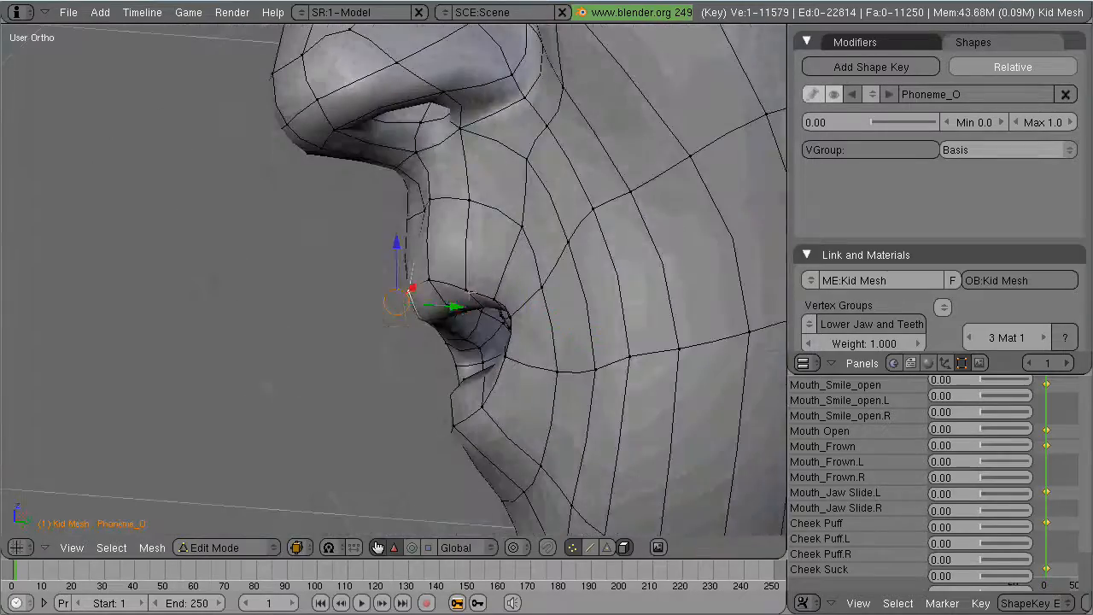
Exit Edit Mode, view the head from the front, and step back to Brow Scowl.R.
key("Tab")
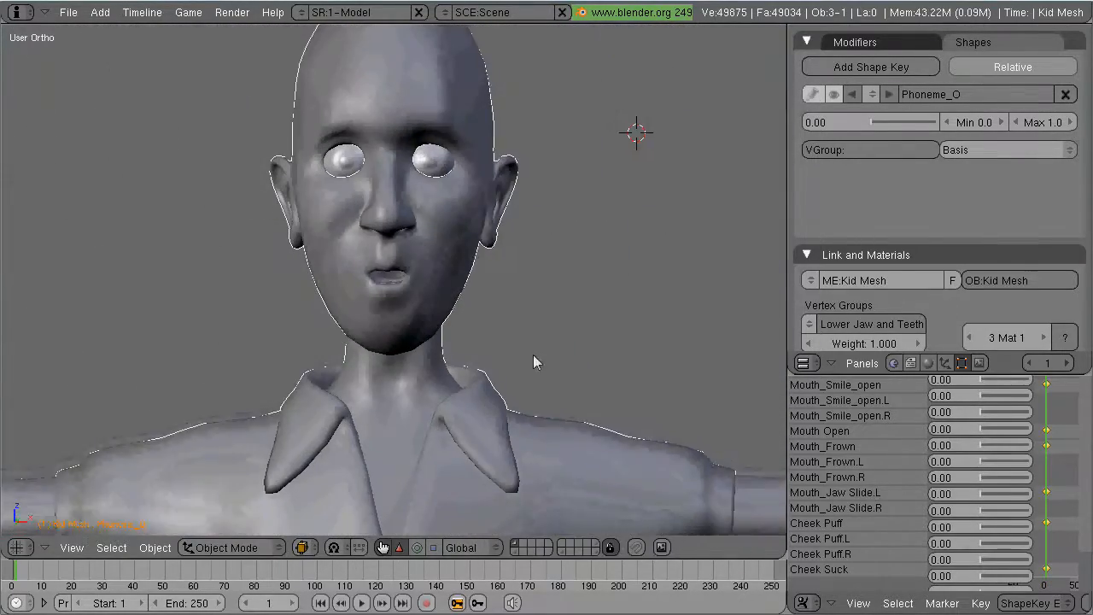
key("TAB")
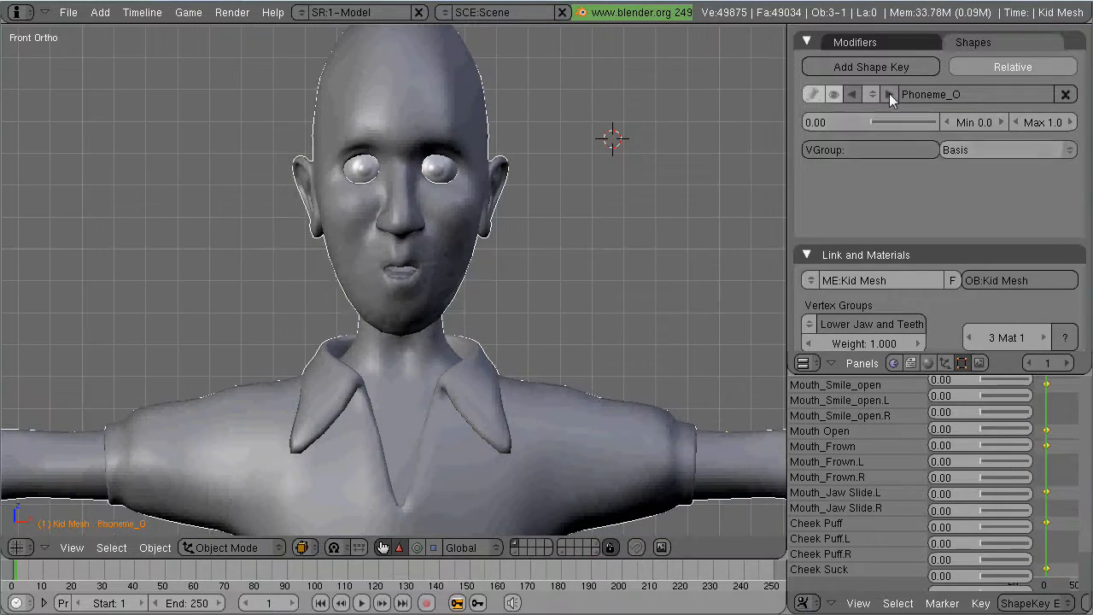
left_click(852, 94)
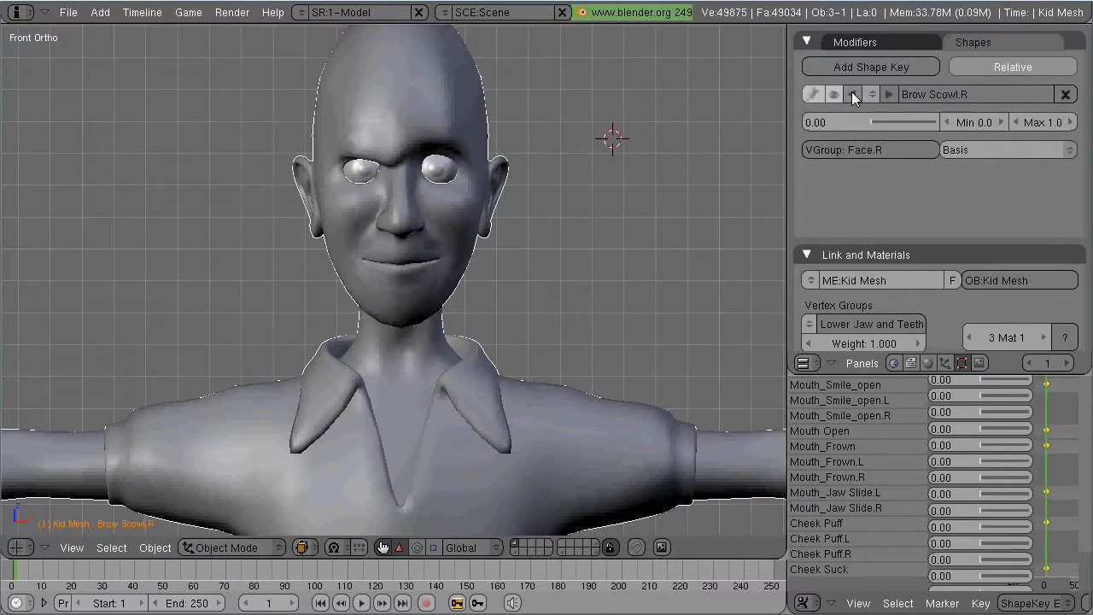